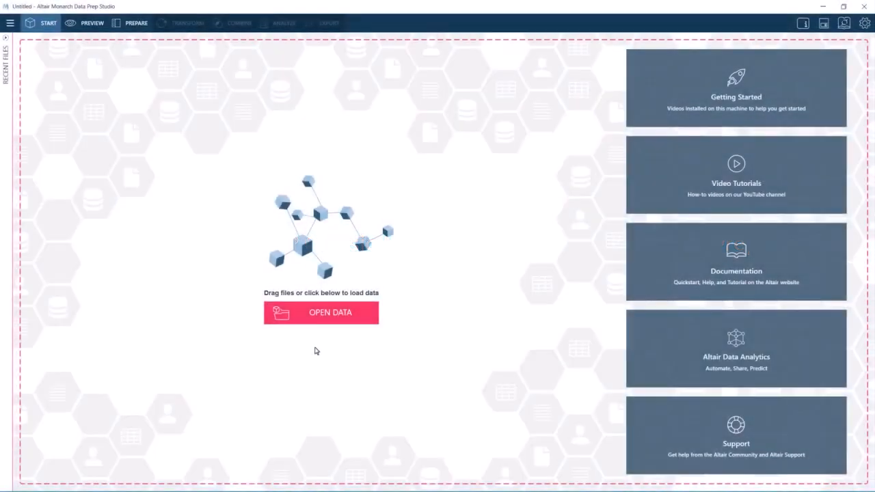
mouse_move(315, 317)
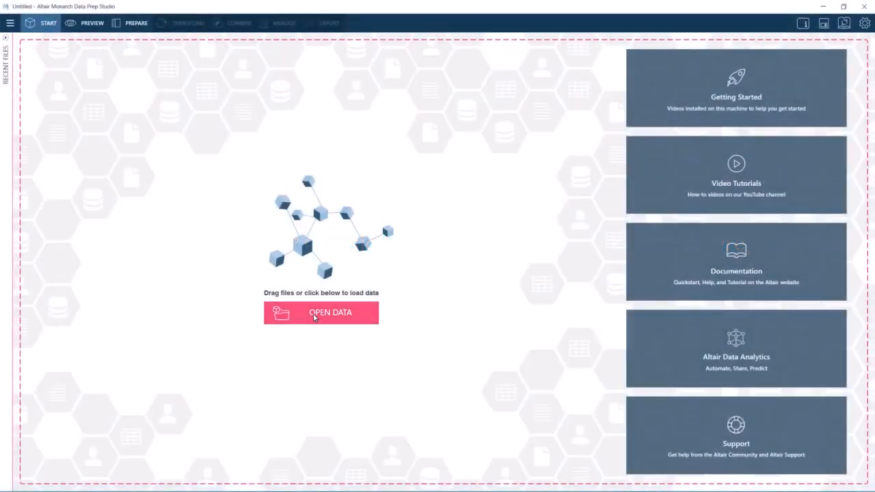
Step: Open the data source chooser and browse the Monarch File, PDF & Text, Spreadsheet, Database and Application categories
left_click(321, 313)
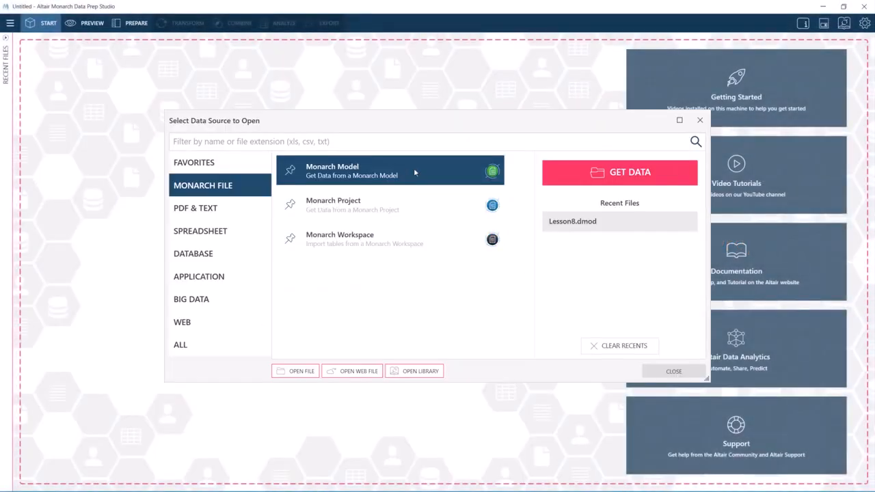
mouse_move(411, 205)
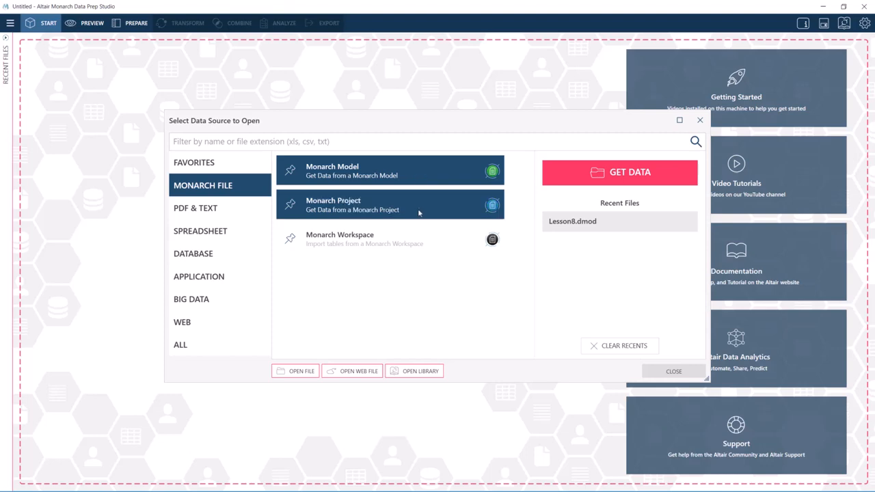
left_click(390, 205)
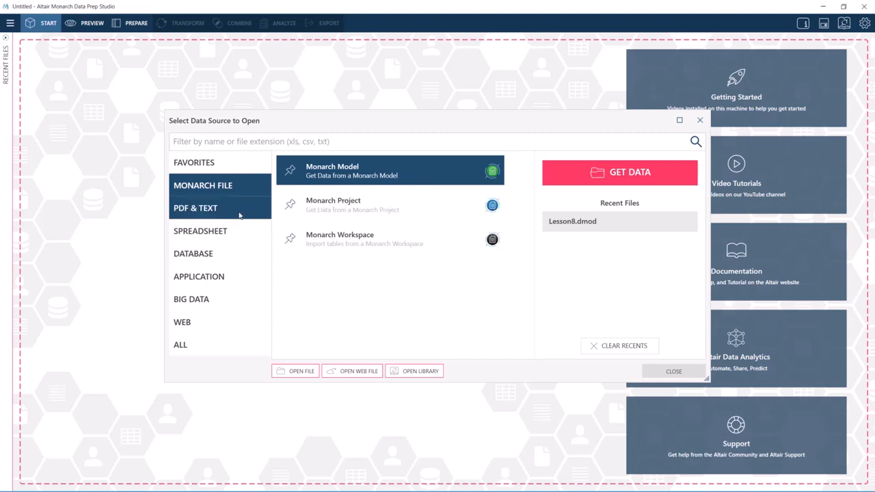
left_click(196, 208)
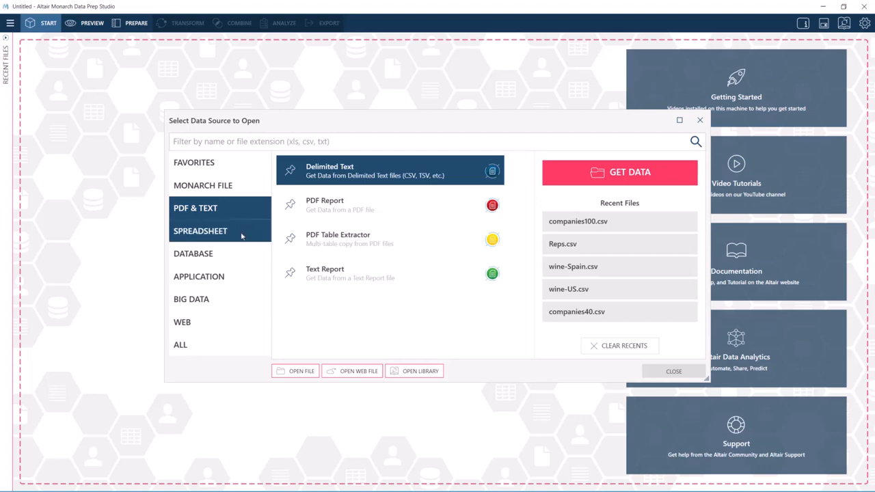
left_click(200, 230)
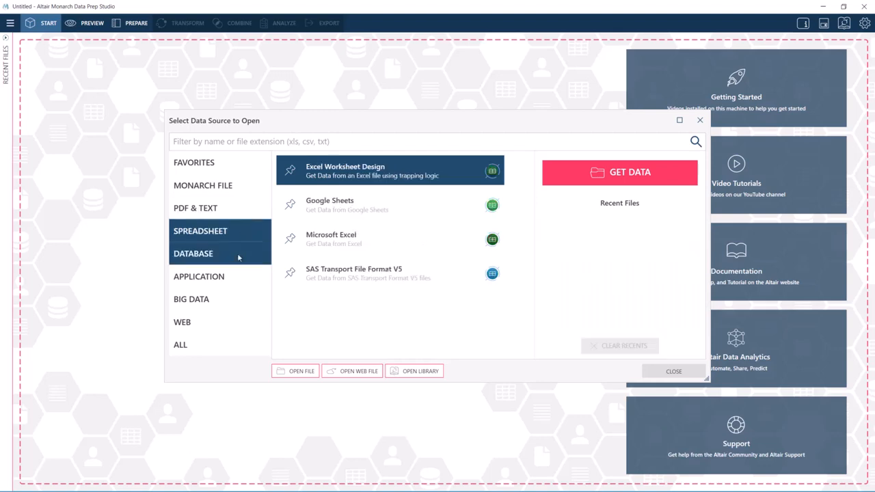
left_click(199, 276)
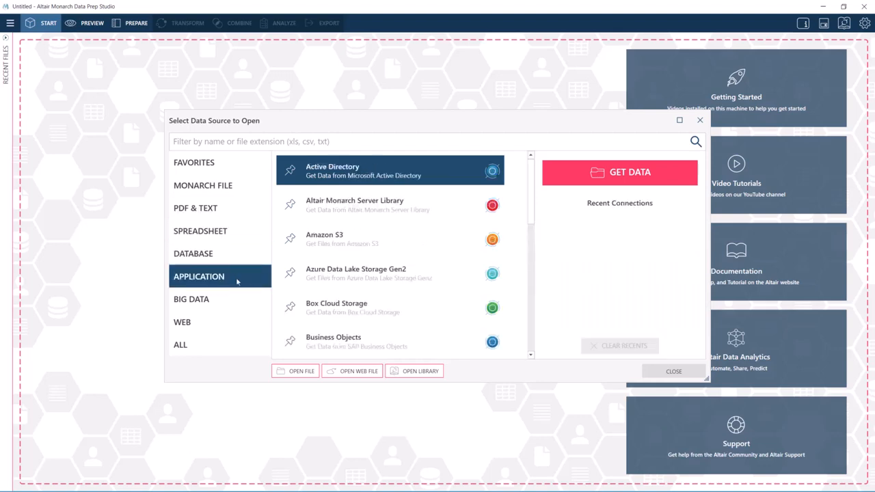
left_click(191, 298)
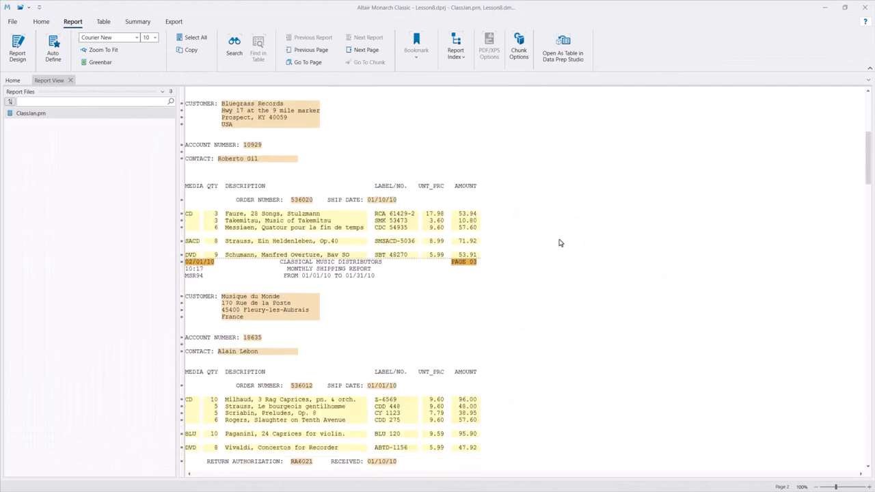
Step: Scroll through the ClassJan.prn report and open Edit Table Properties via Table Design
scroll("down", 3)
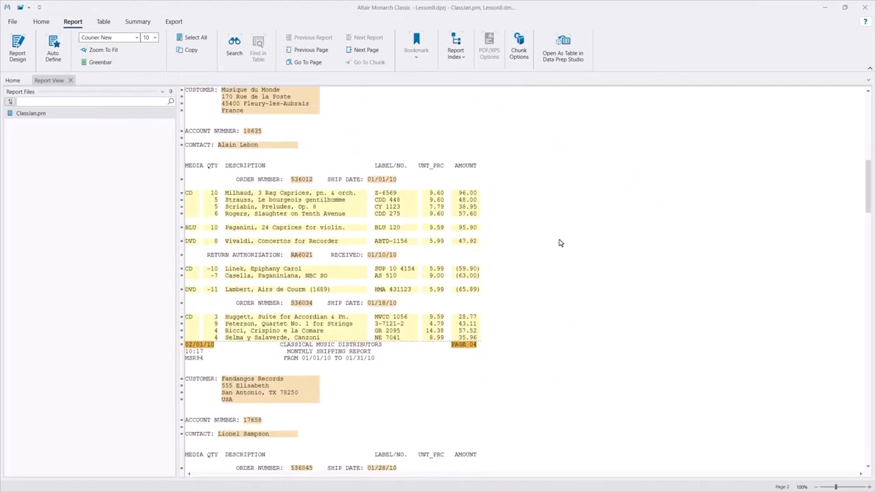
left_click(103, 21)
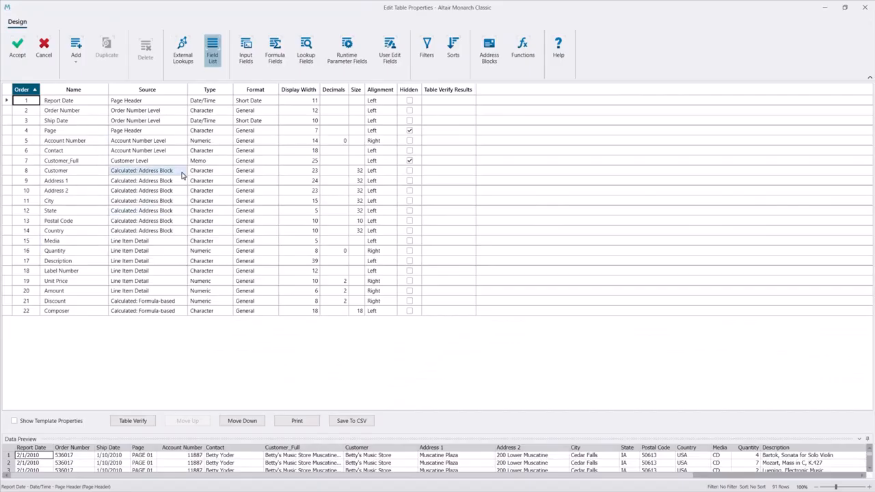
Step: Inspect the Discount and Composer formula expressions, then show the No Returns filter
left_click(275, 49)
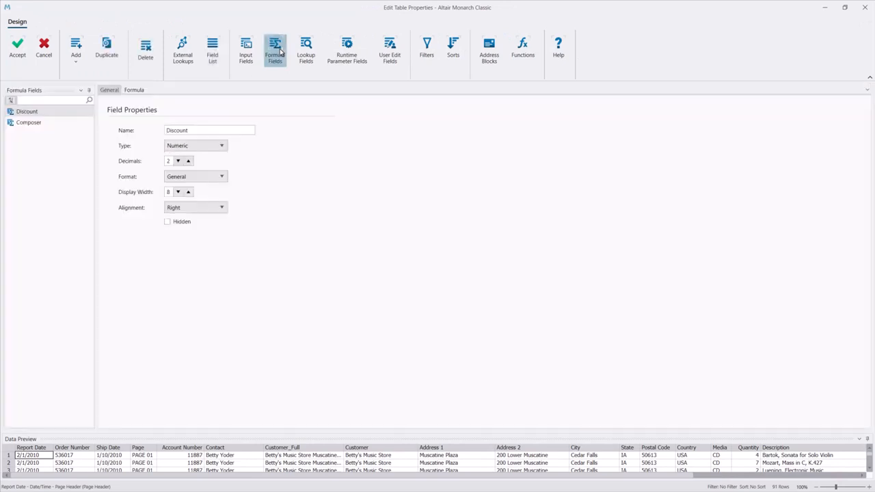
mouse_move(222, 105)
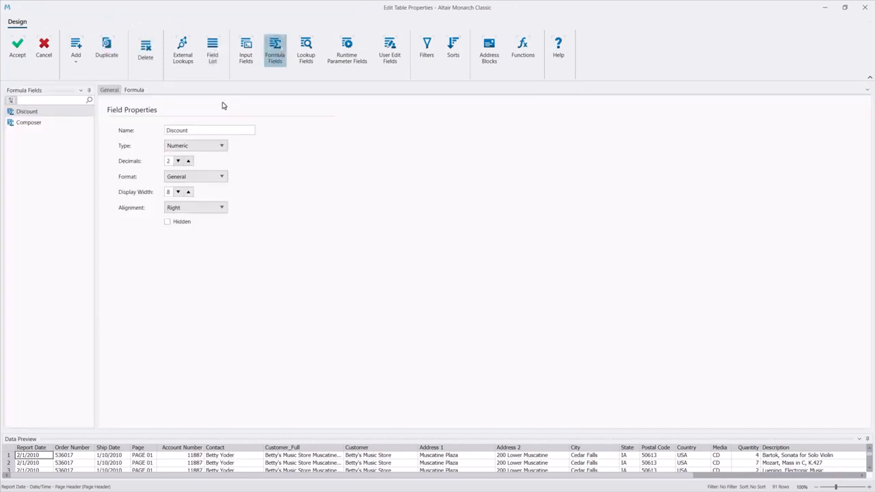
left_click(134, 89)
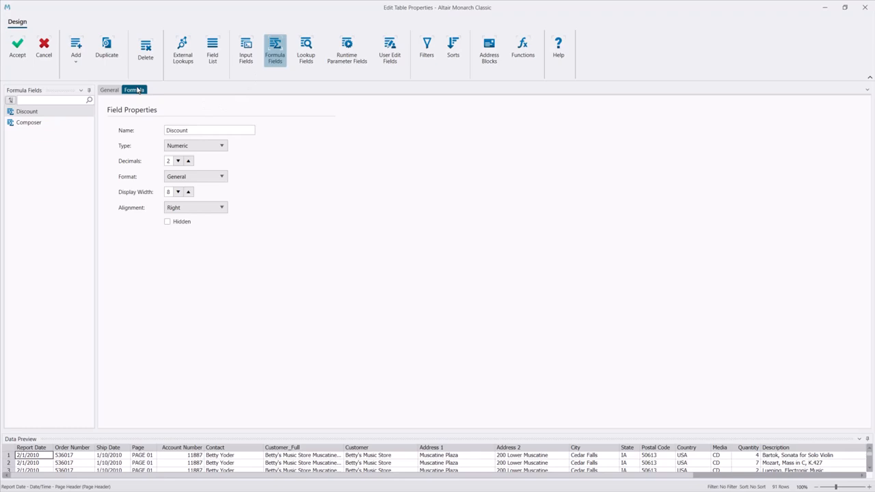
left_click(134, 90)
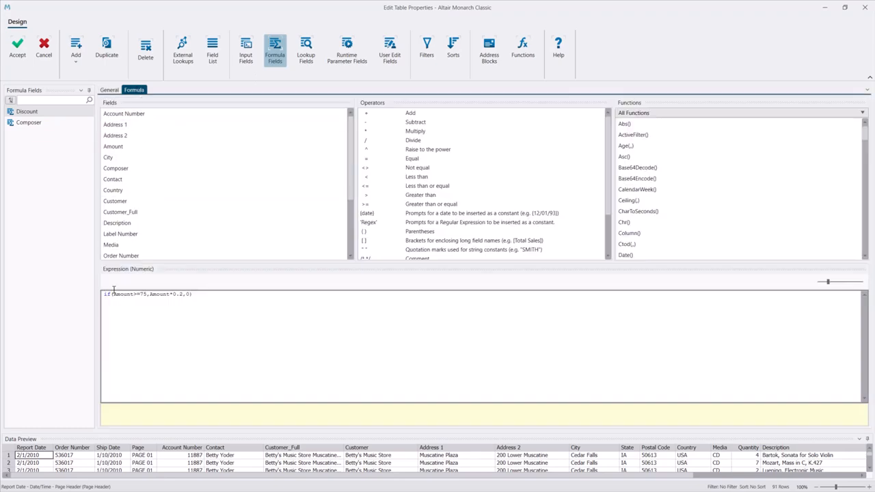
left_click(29, 123)
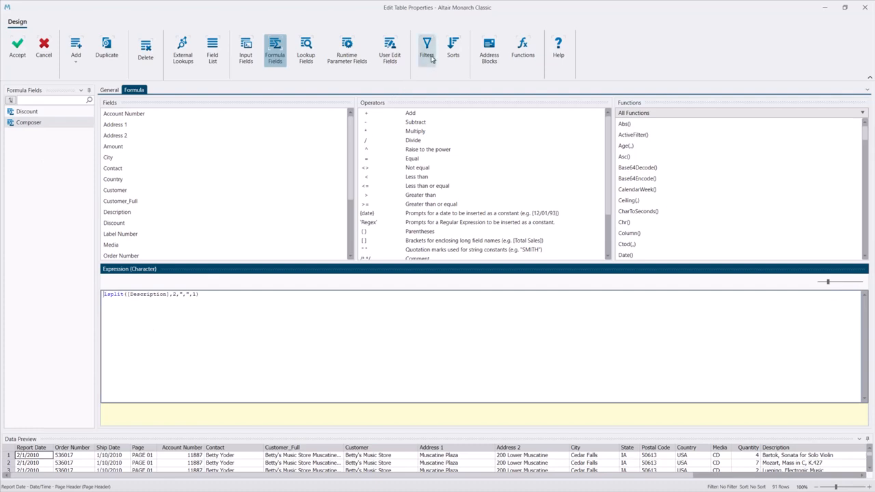
left_click(426, 49)
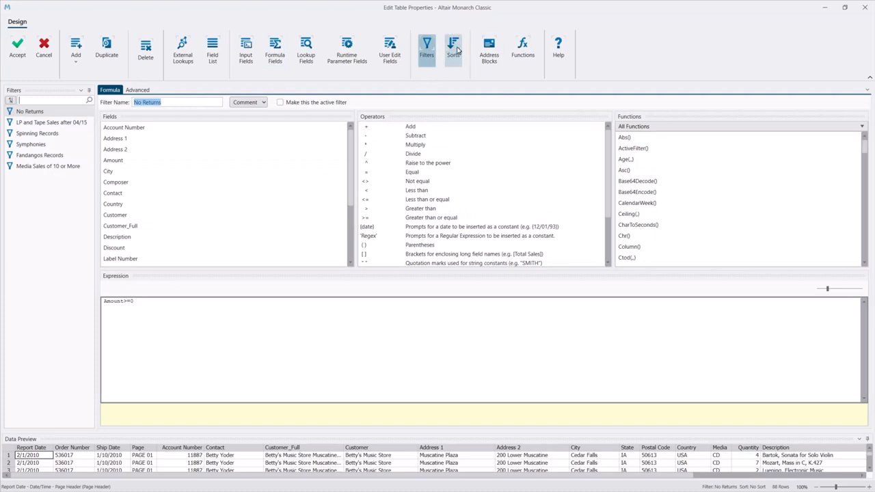
Step: Review the table's sorts, accept the table design, and show the summary of amounts by customer and media
left_click(454, 50)
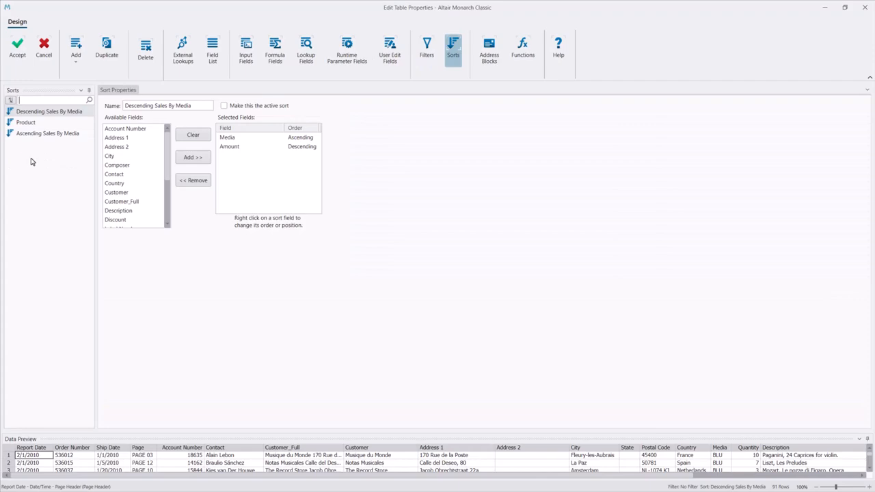
left_click(103, 21)
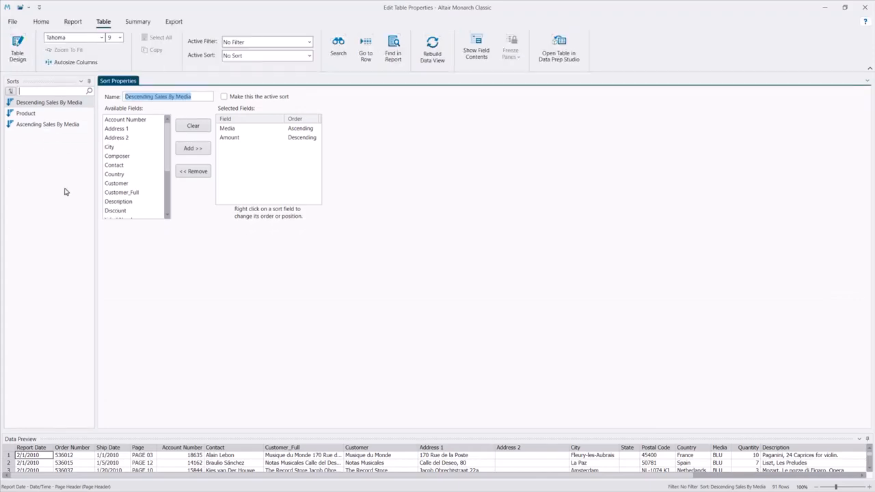
left_click(138, 21)
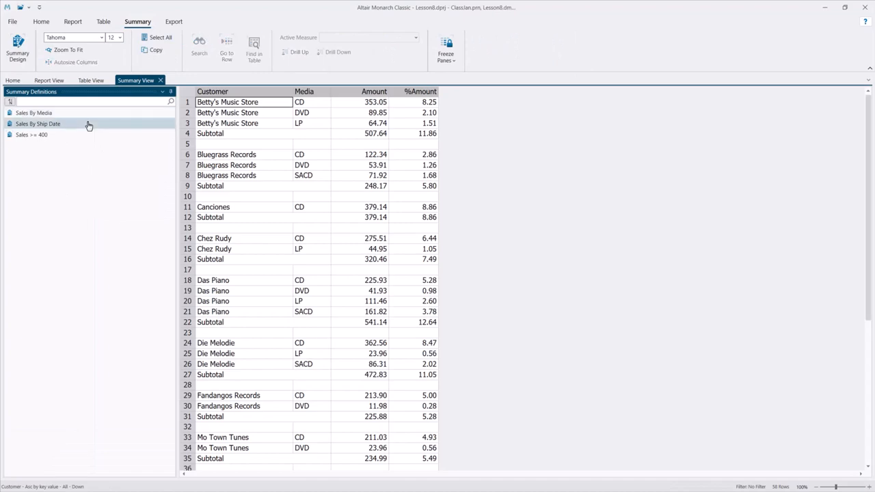
Step: Show the Sales By Ship Date summary definition
left_click(31, 134)
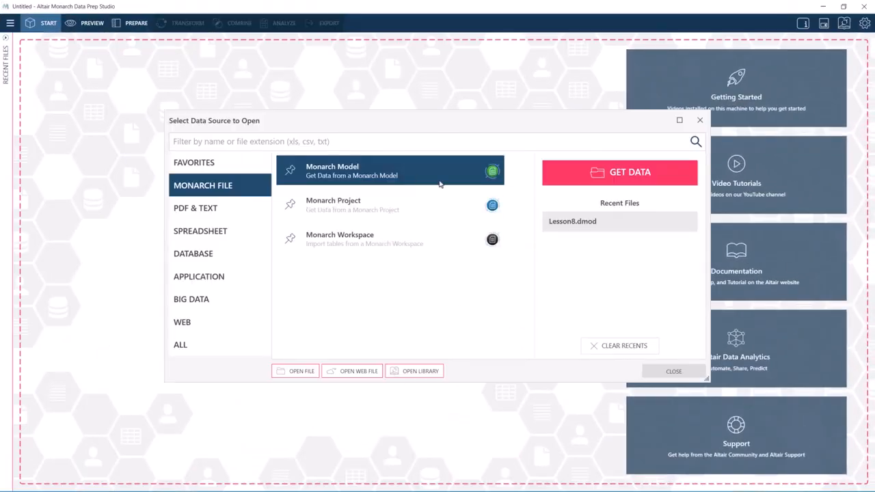
Step: Import from a Monarch Model and open Lesson8.dmod
left_click(673, 371)
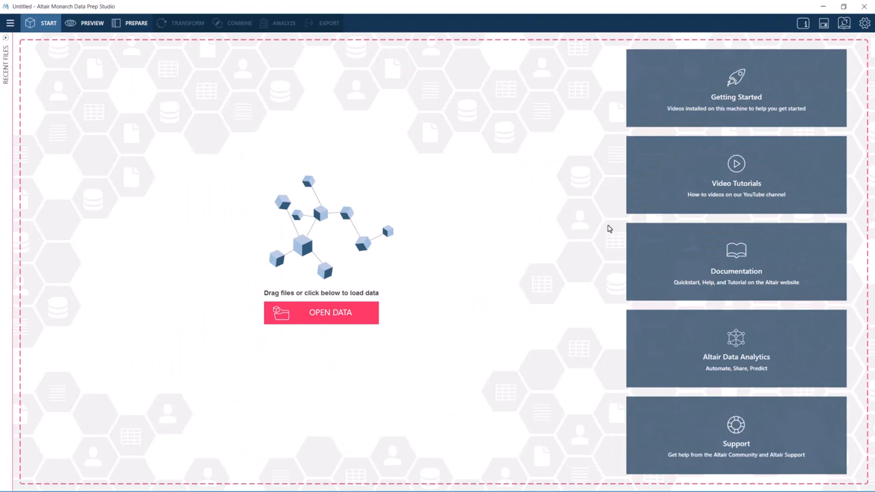
left_click(136, 23)
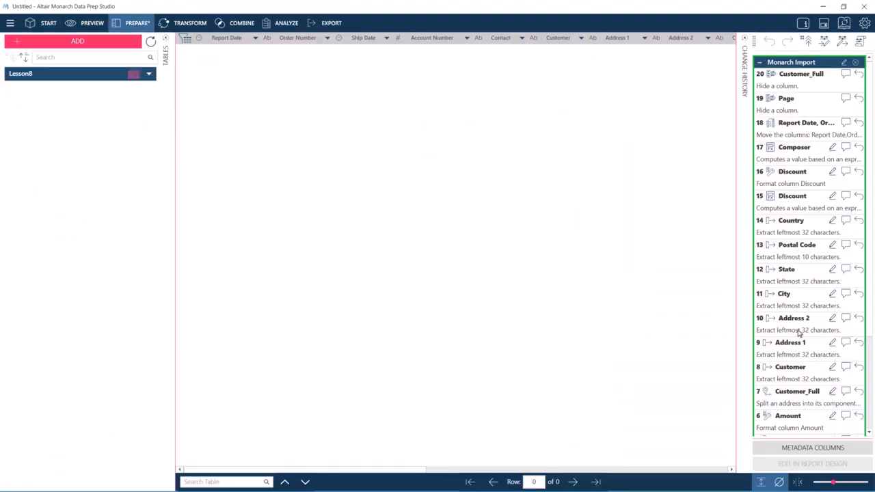
mouse_move(755, 327)
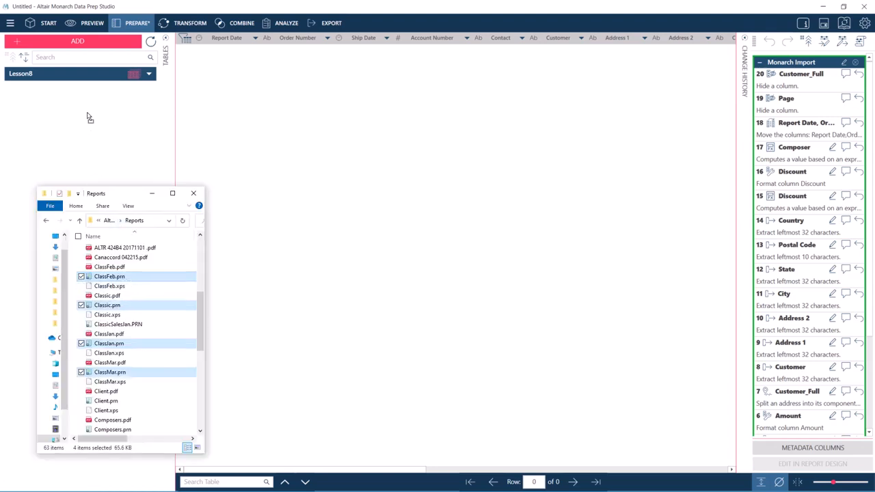
Step: Add the ClassFeb, Classic, ClassJan and ClassMar .prn reports to Lesson8, then view ClassFeb.prn
left_click(79, 73)
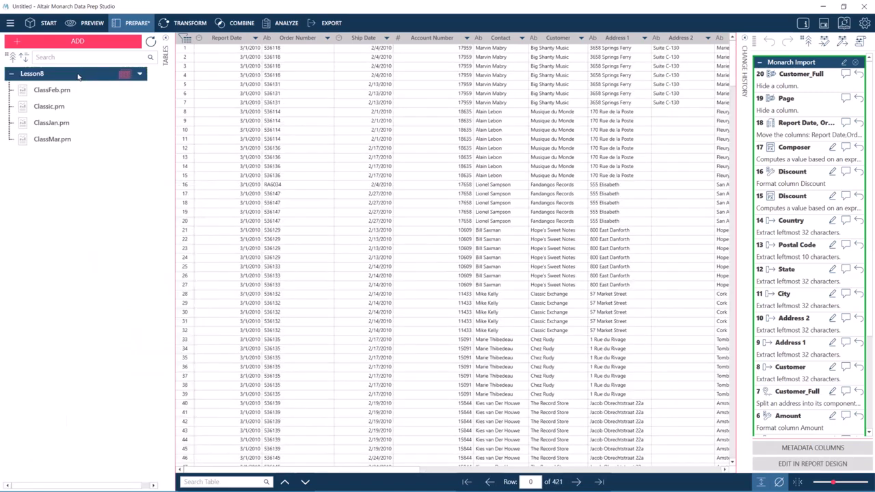
left_click(52, 90)
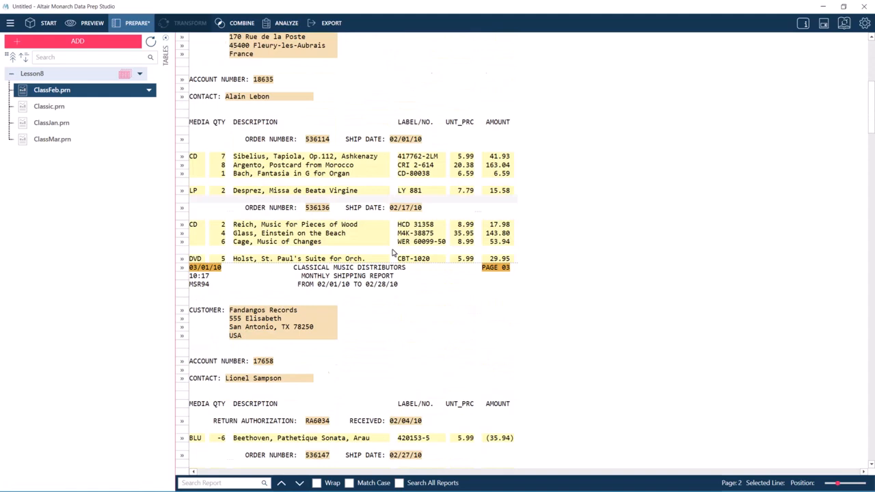
Step: Scroll down through the ClassFeb.prn report
scroll("down", 3)
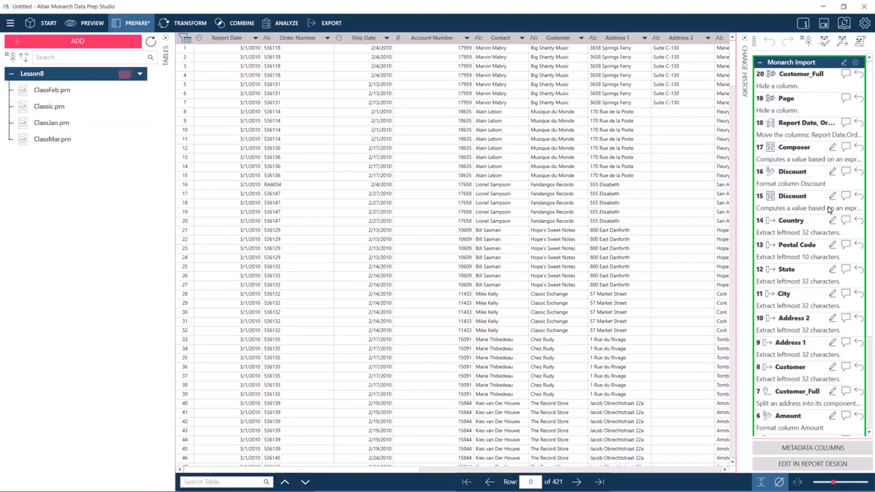
mouse_move(833, 149)
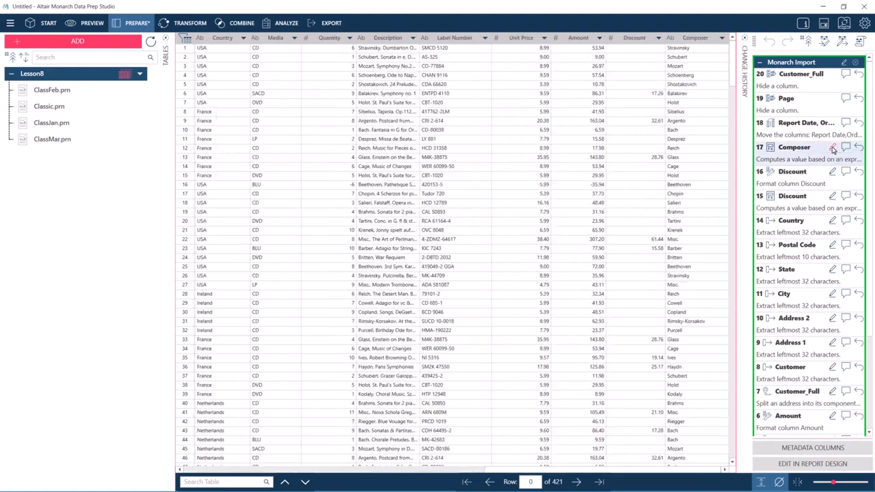
left_click(832, 147)
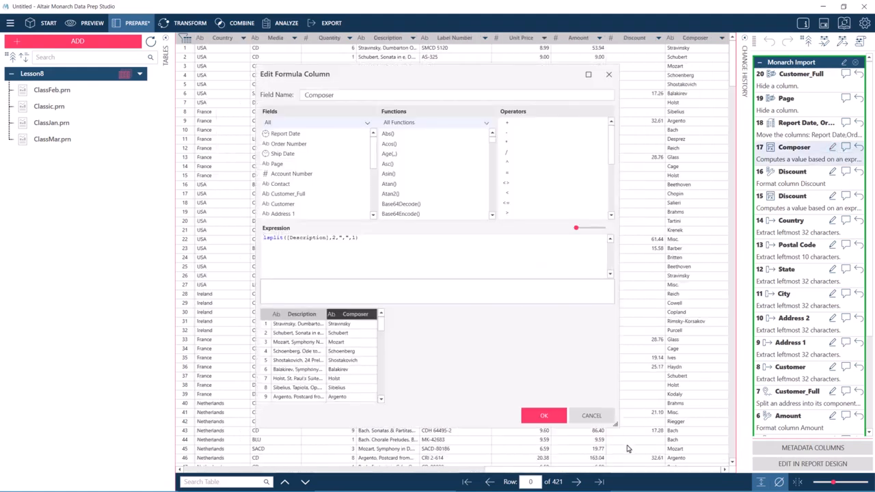
left_click(543, 416)
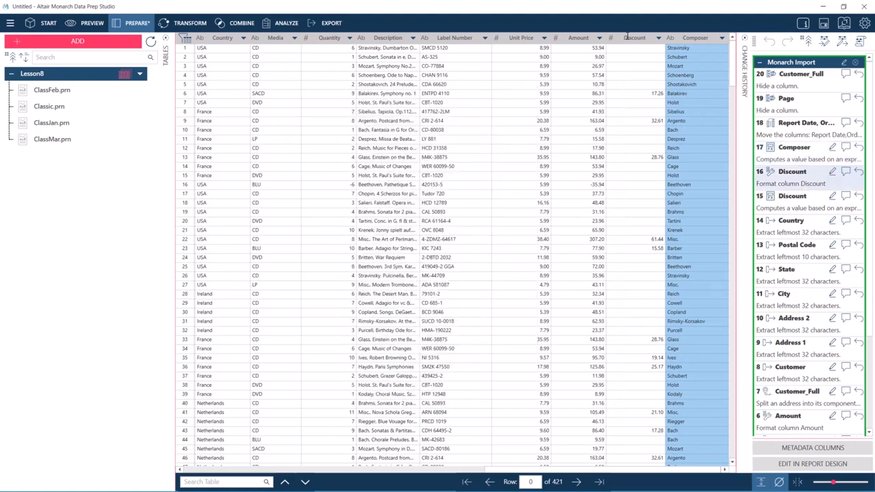
left_click(634, 37)
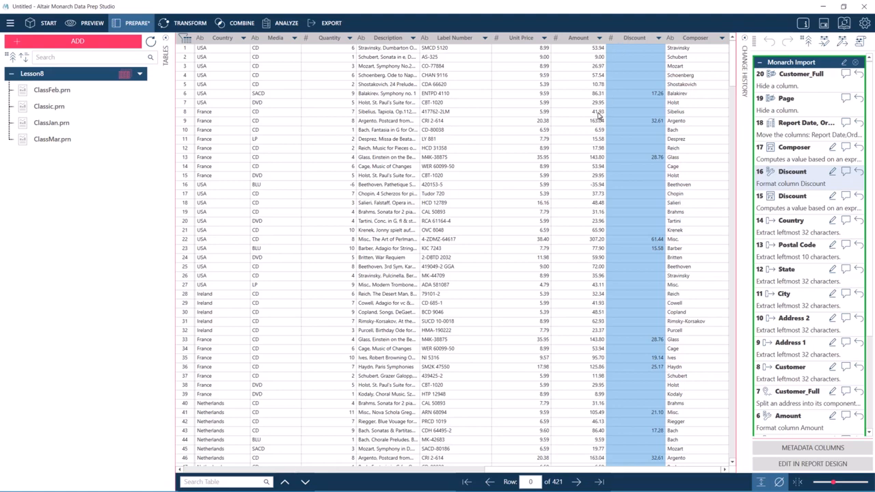
left_click(286, 23)
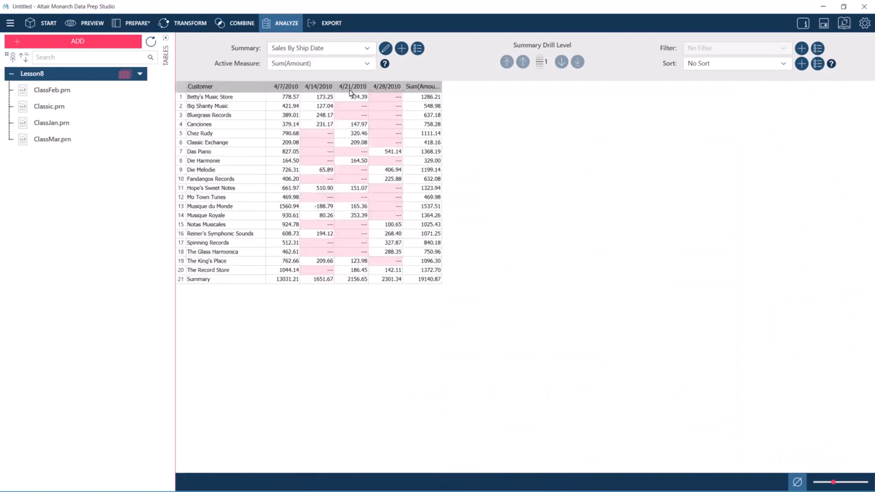
Step: Switch to the Analyze tab to view the Sales By Ship Date summary
left_click(321, 48)
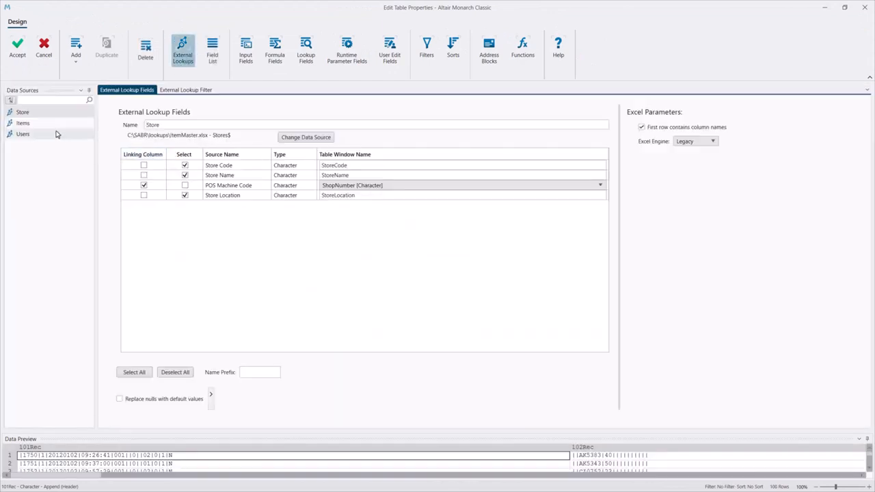
Step: Review the Items and Users lookups and the ExportMainTable and ExportAllSummaries exports
left_click(23, 123)
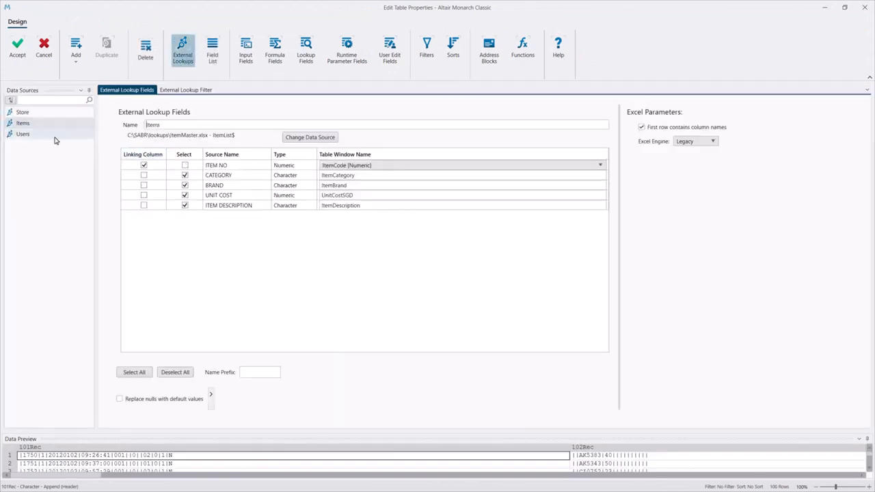
left_click(22, 134)
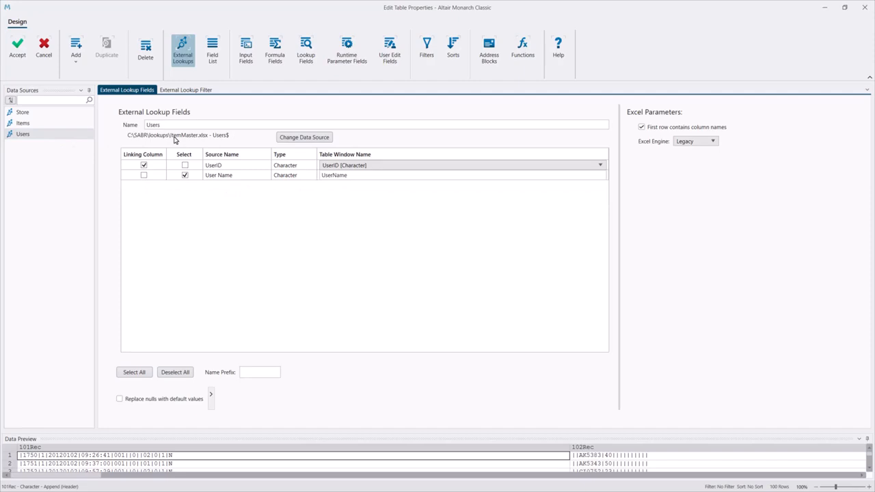
mouse_move(99, 114)
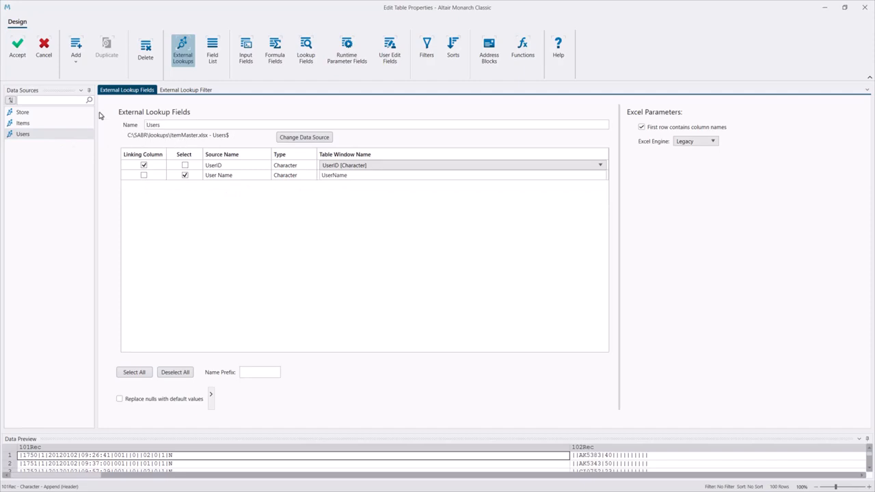
left_click(17, 48)
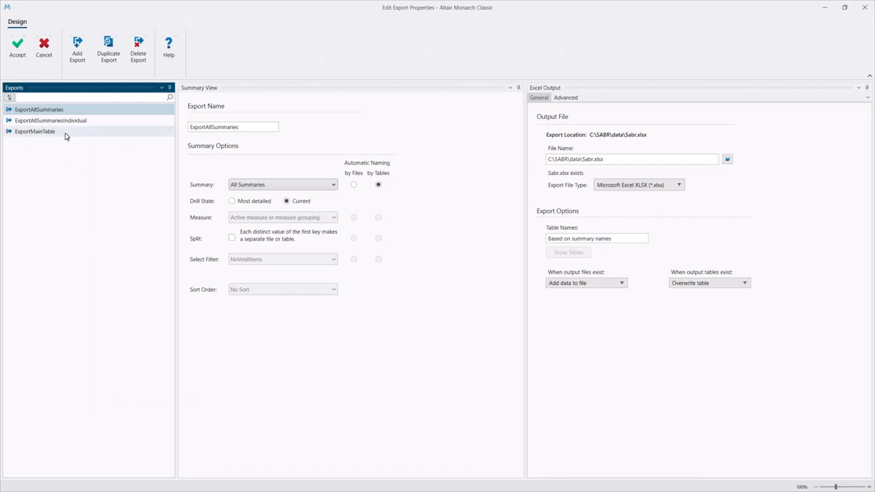
left_click(35, 132)
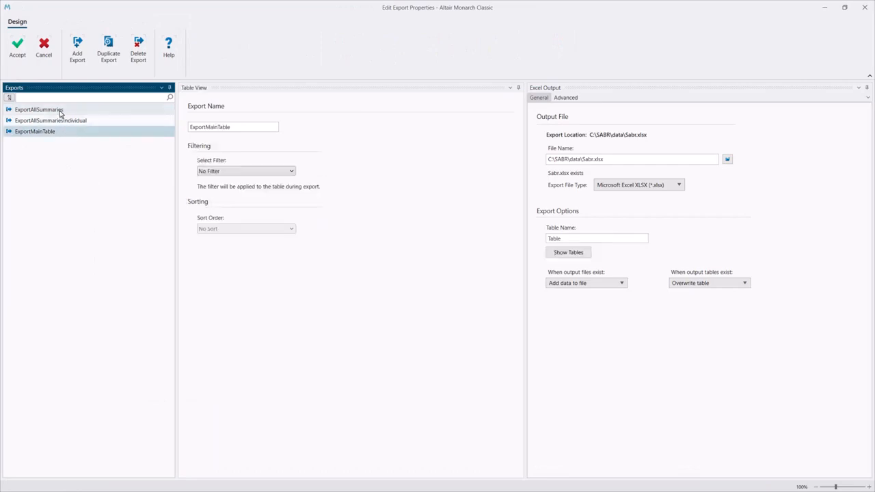
left_click(39, 109)
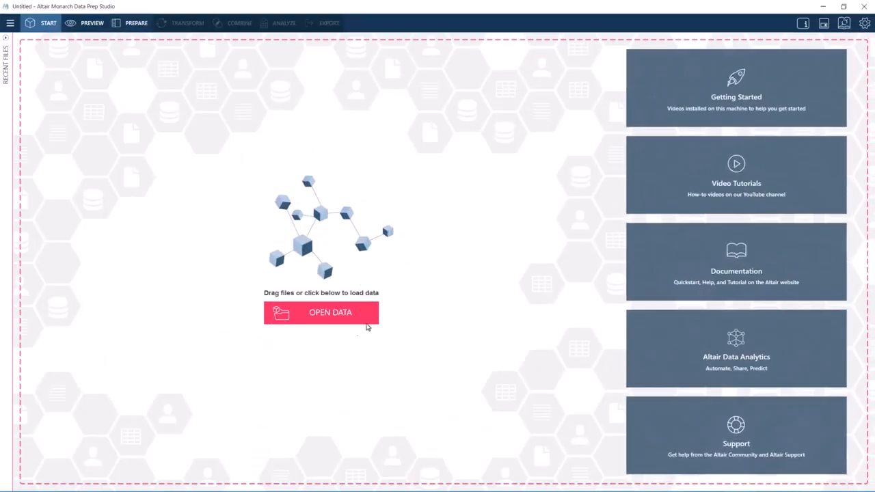
Step: Import the recent SABR.dprj Monarch project and accept the import warnings
left_click(321, 312)
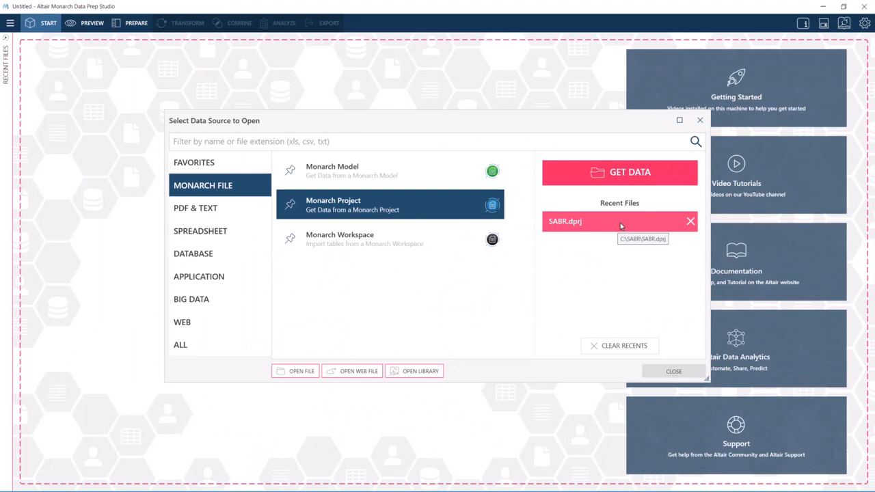
left_click(565, 221)
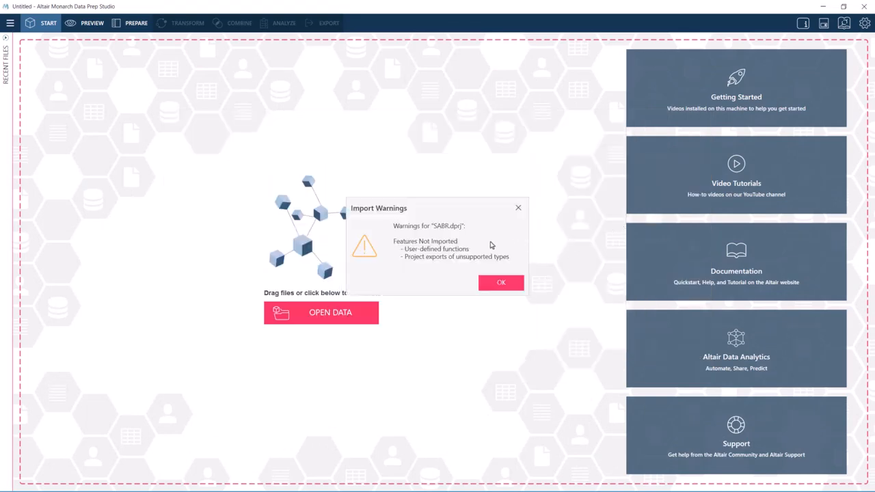
mouse_move(410, 273)
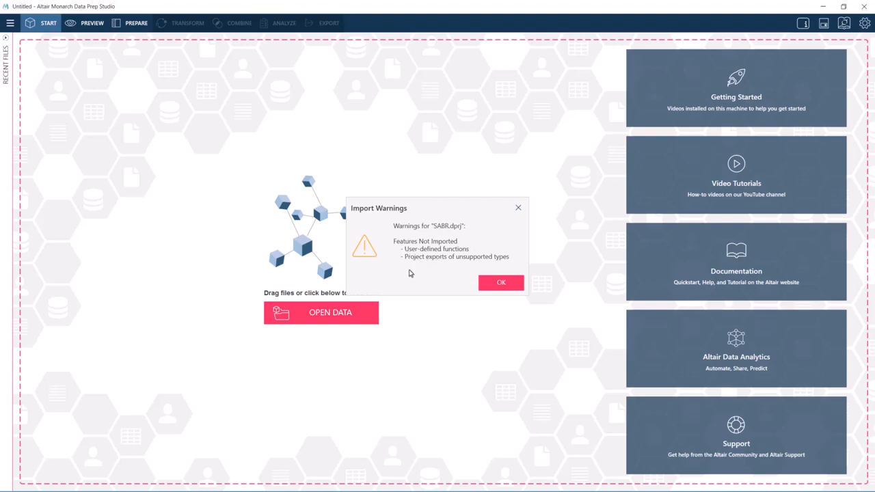
mouse_move(457, 265)
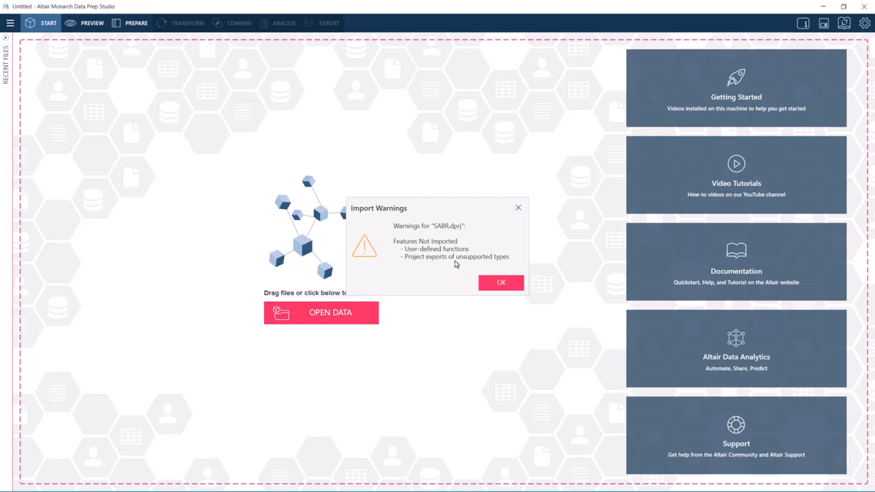
mouse_move(495, 267)
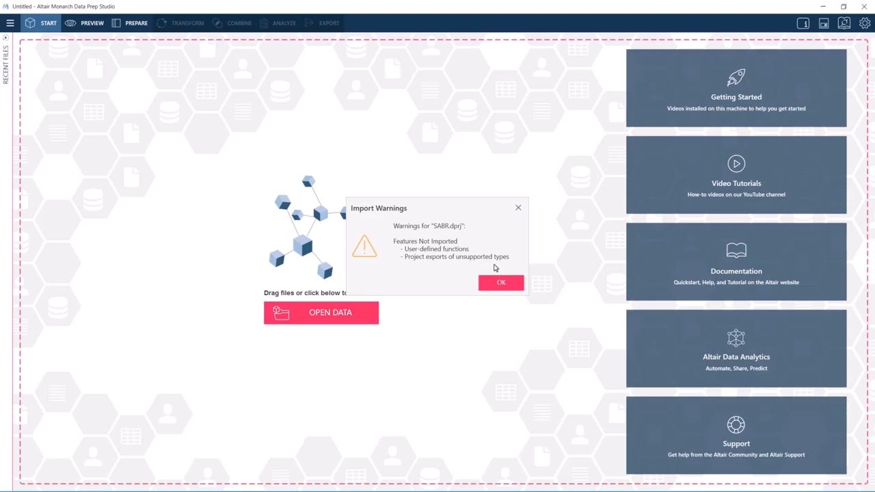
left_click(501, 282)
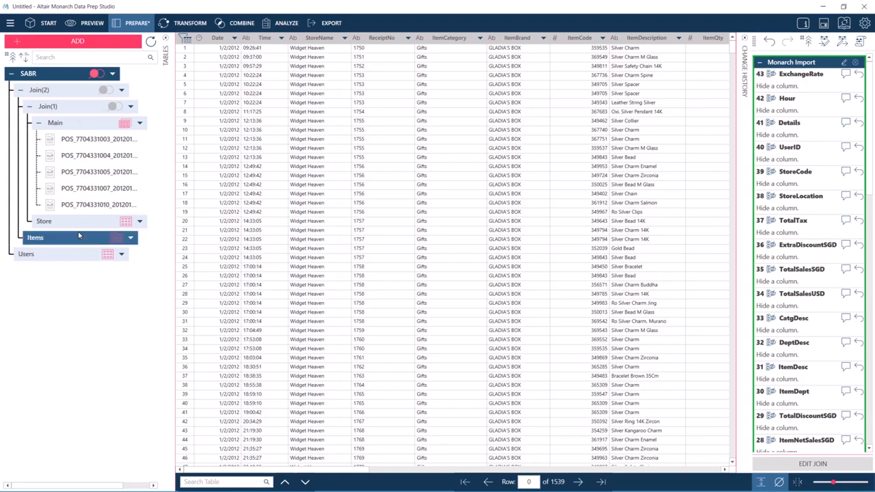
left_click(62, 221)
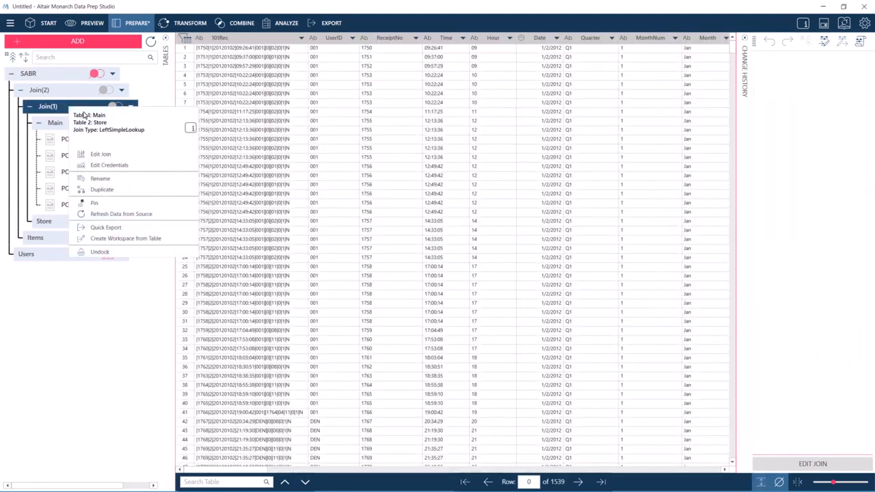
mouse_move(101, 154)
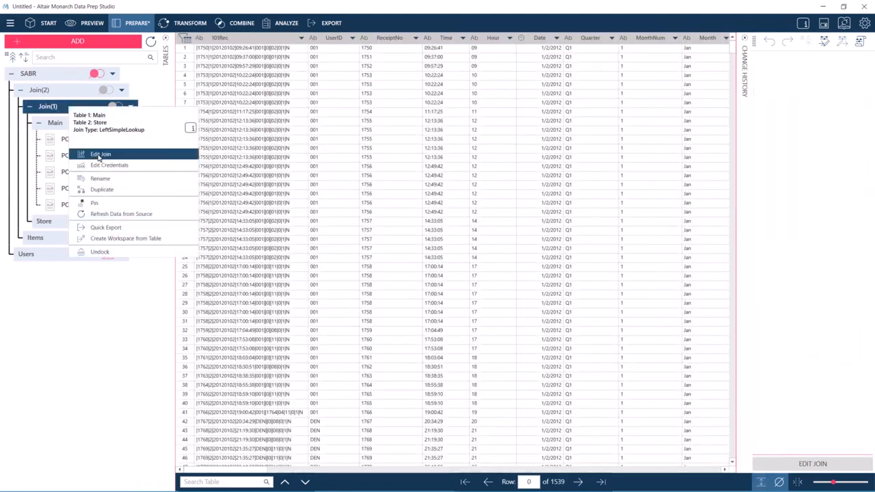
left_click(101, 154)
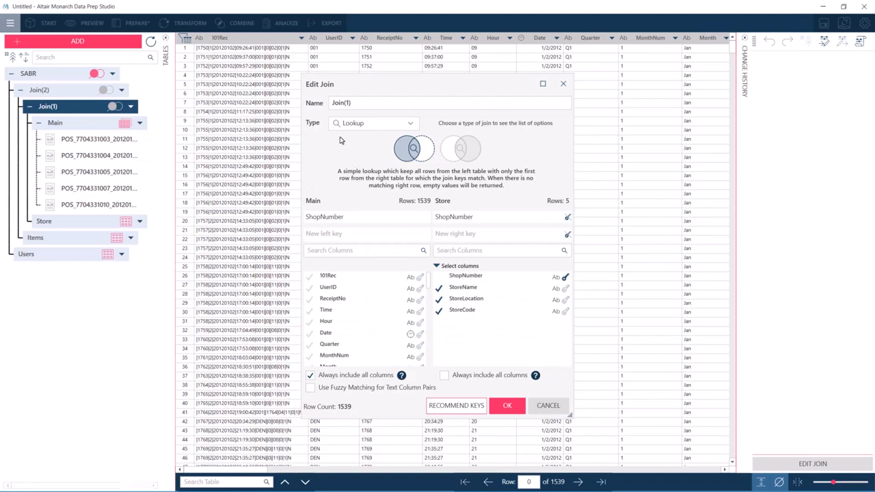
left_click(373, 123)
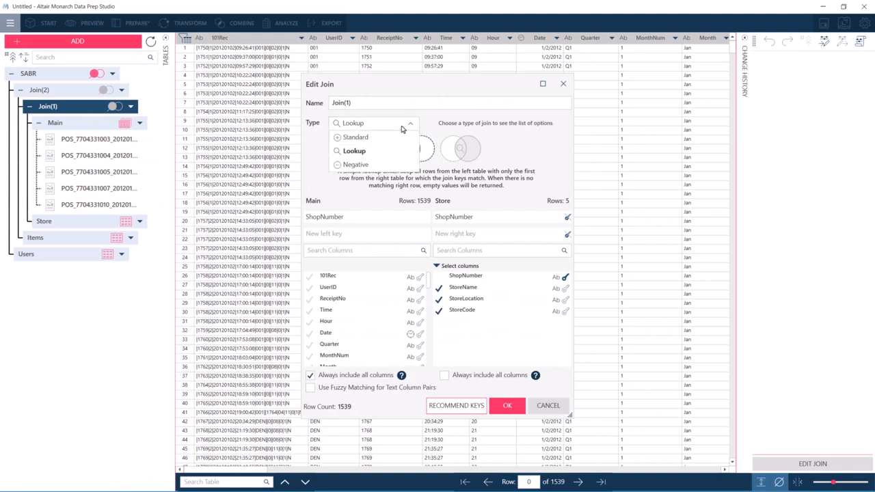
left_click(547, 405)
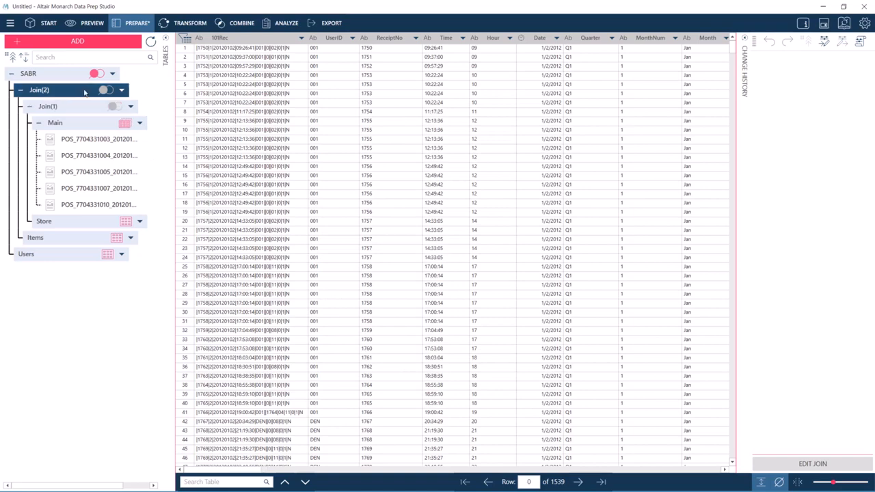
left_click(98, 139)
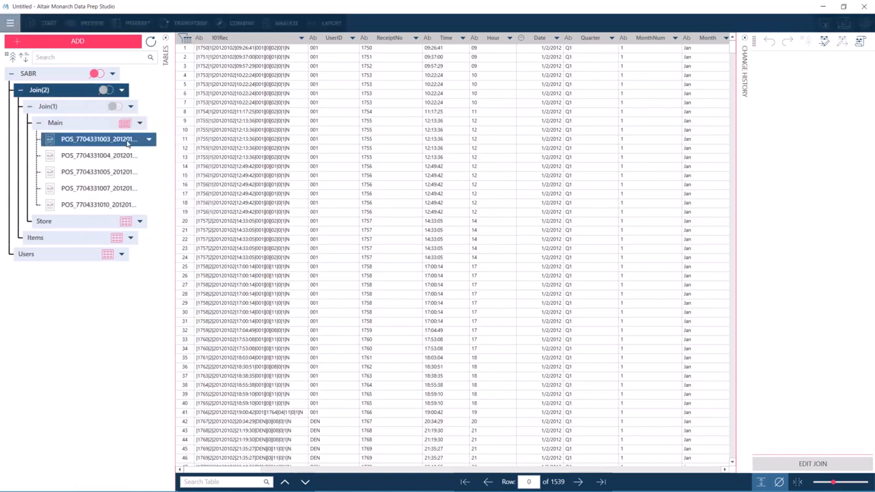
left_click(55, 122)
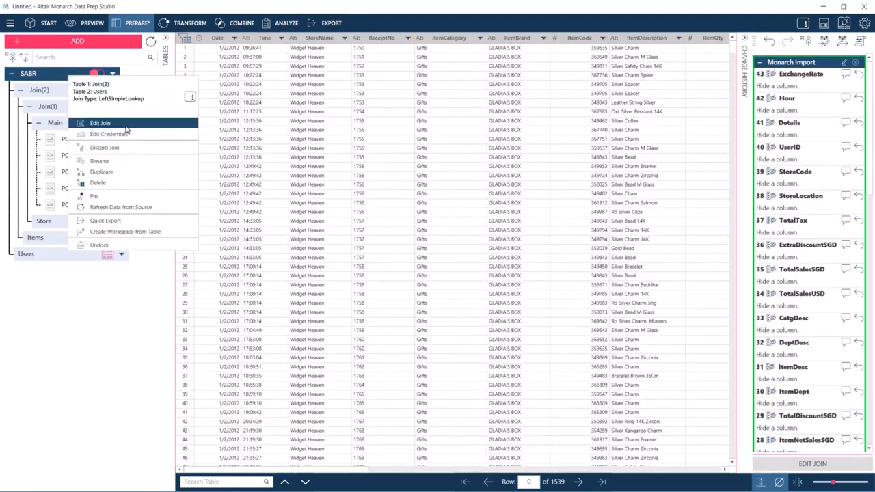
left_click(101, 123)
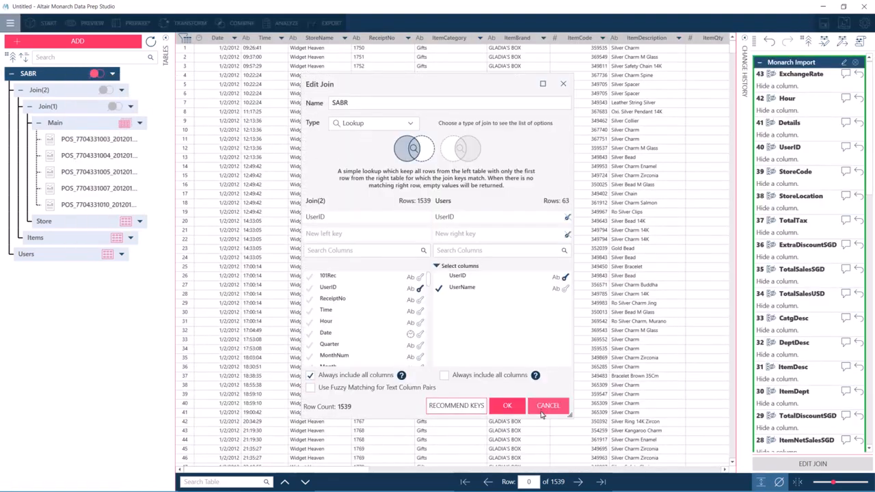
left_click(547, 405)
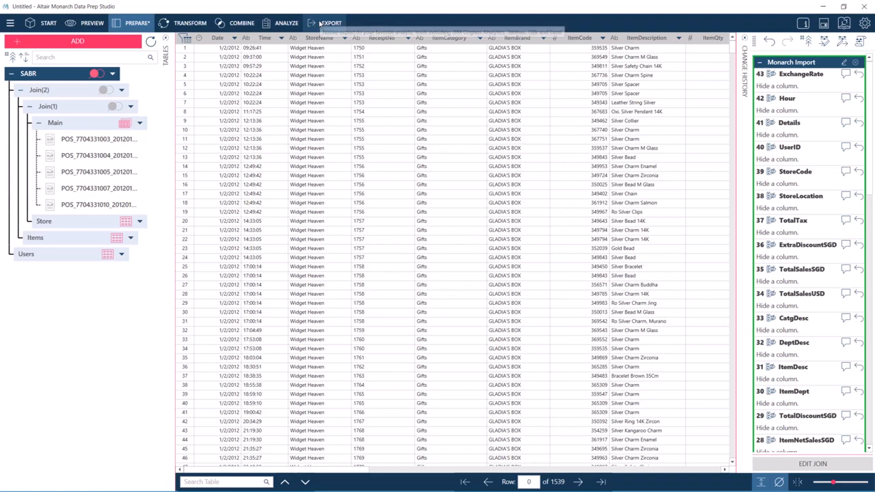
Step: Review the imported exports, showing ExportAllSummariesIndividual's settings in the Export workspace
left_click(331, 22)
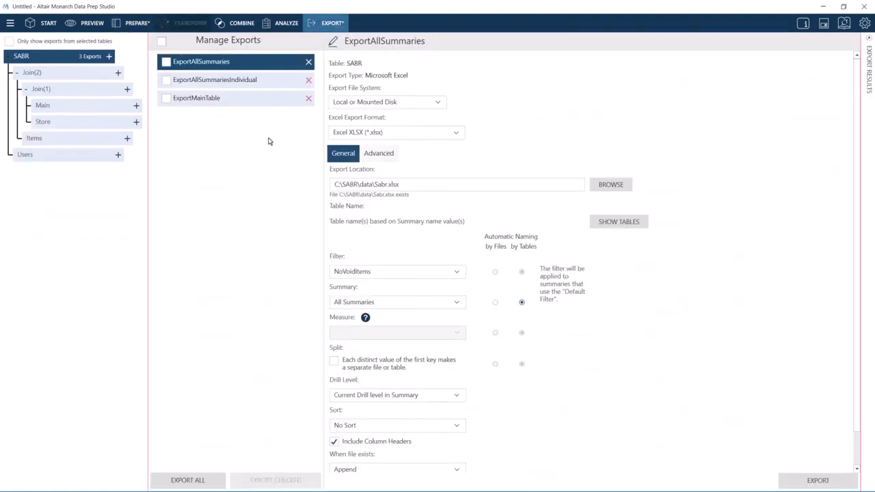
mouse_move(243, 91)
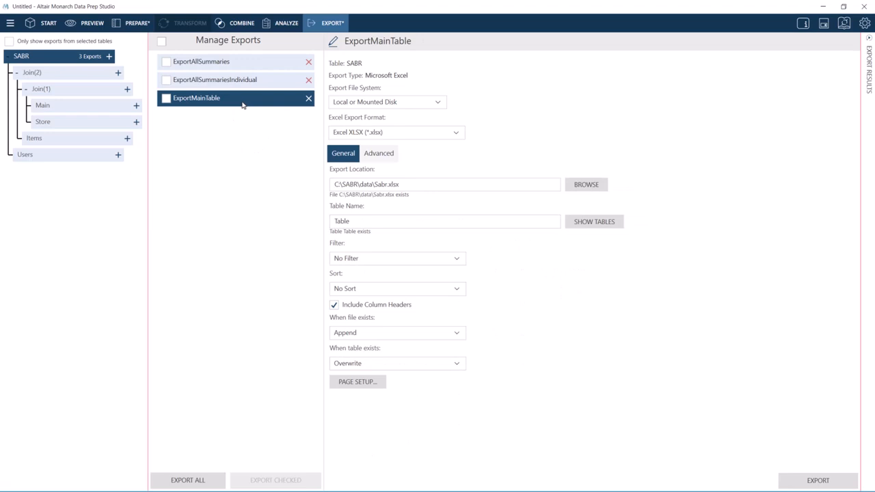
left_click(215, 80)
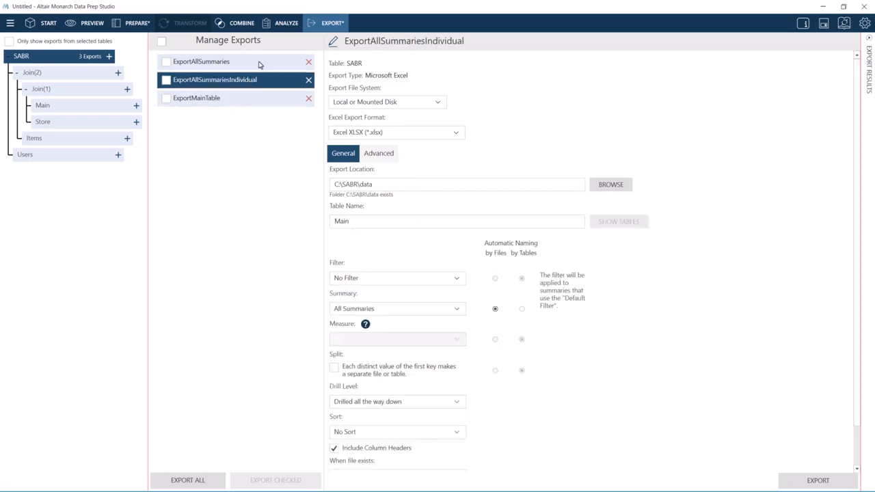